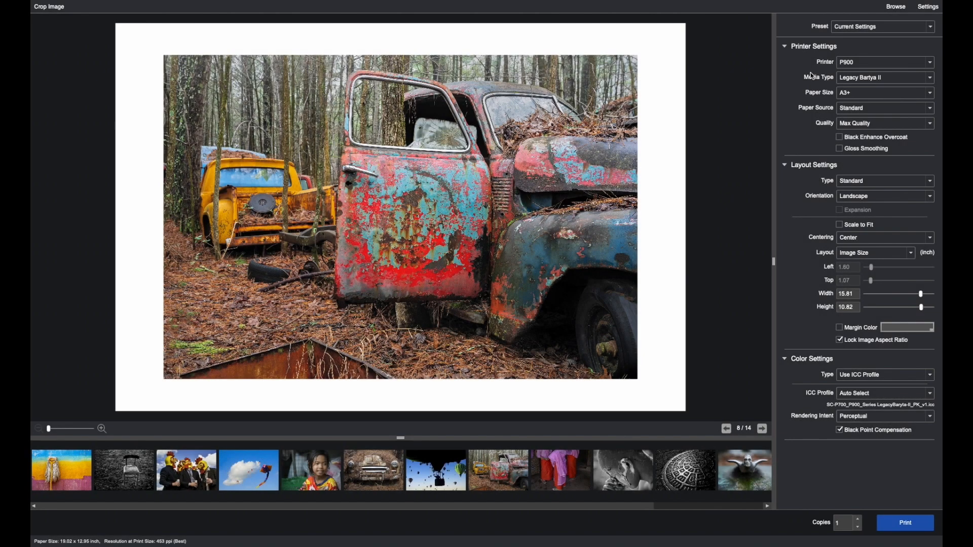
{"action": "mouse_move", "coordinate": [818, 160]}
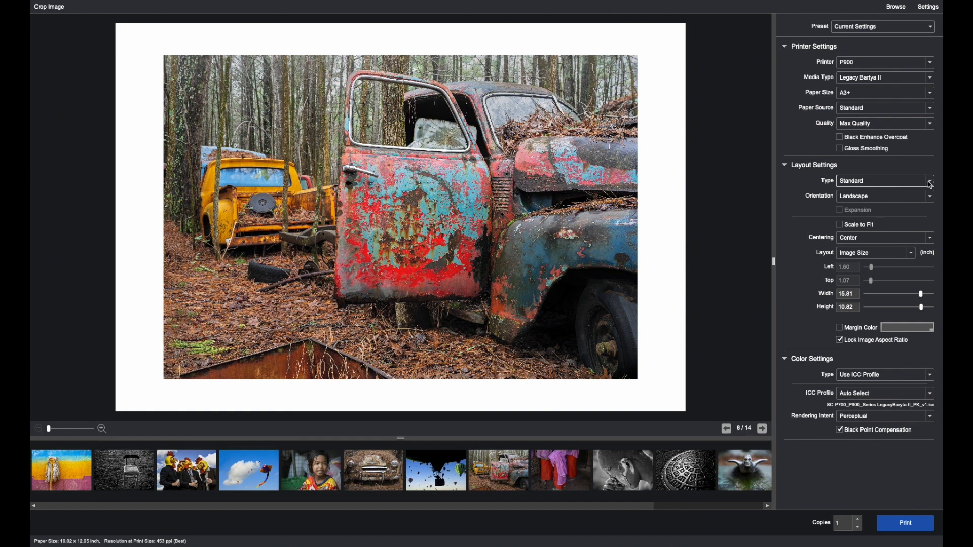
Check the layout types, briefly try Portrait orientation, then return the sheet to Landscape.
{"action": "left_click", "coordinate": [929, 180]}
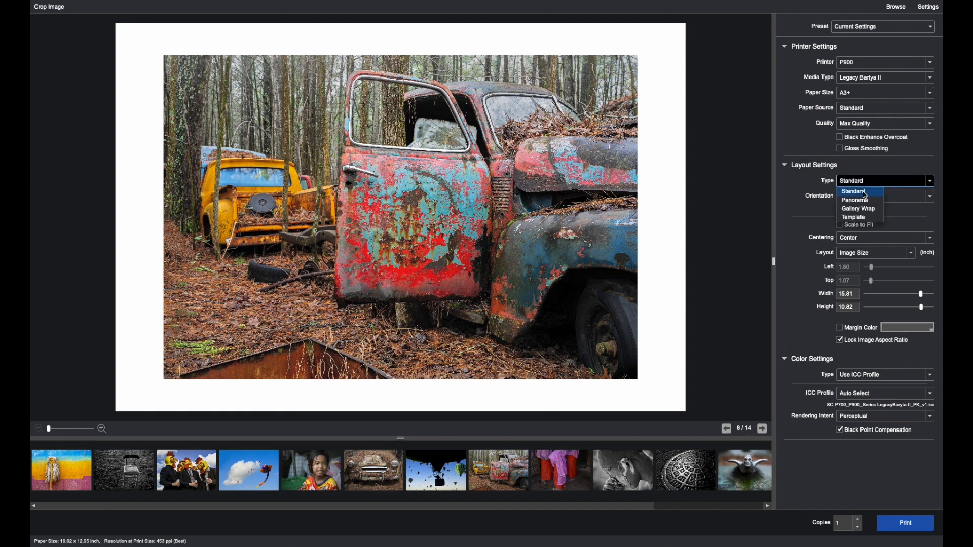
{"action": "mouse_move", "coordinate": [860, 200]}
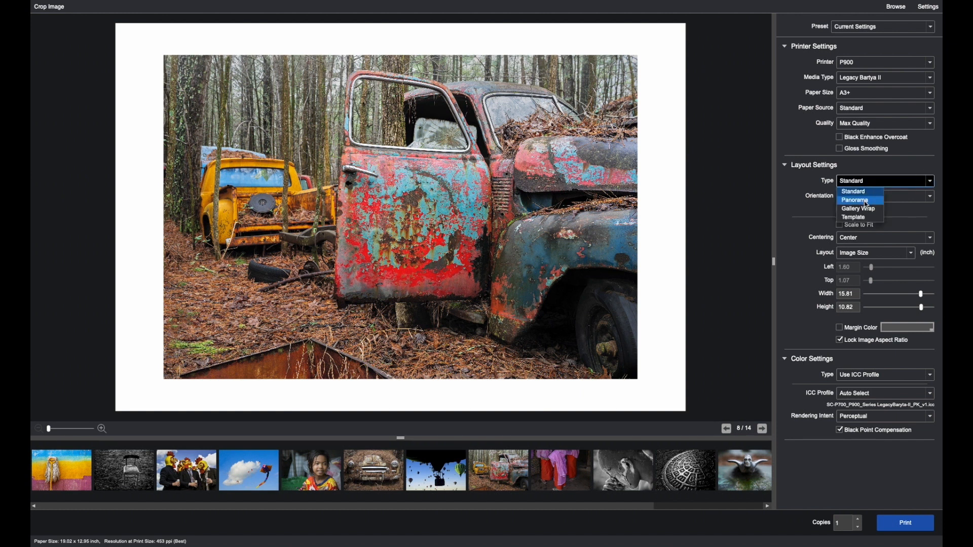
{"action": "mouse_move", "coordinate": [859, 218]}
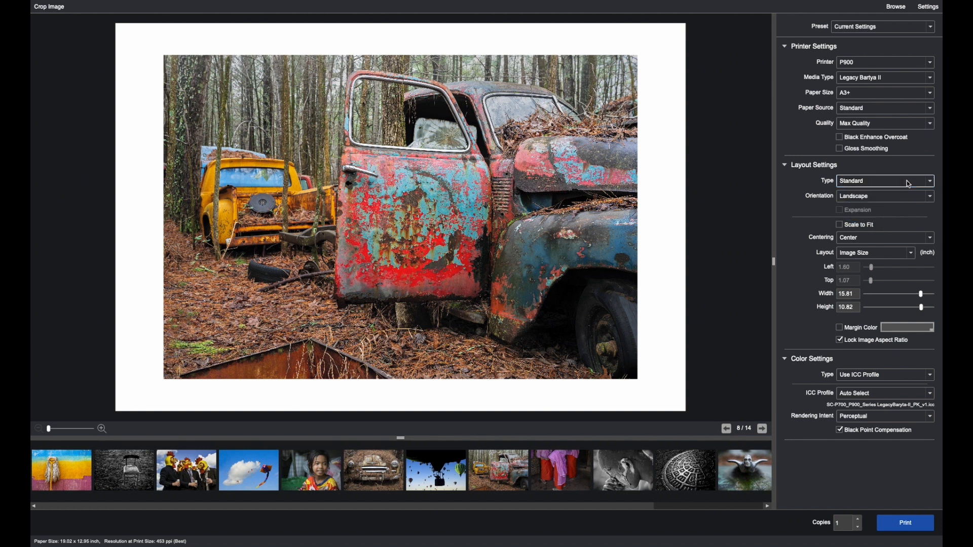
{"action": "left_click", "coordinate": [928, 196]}
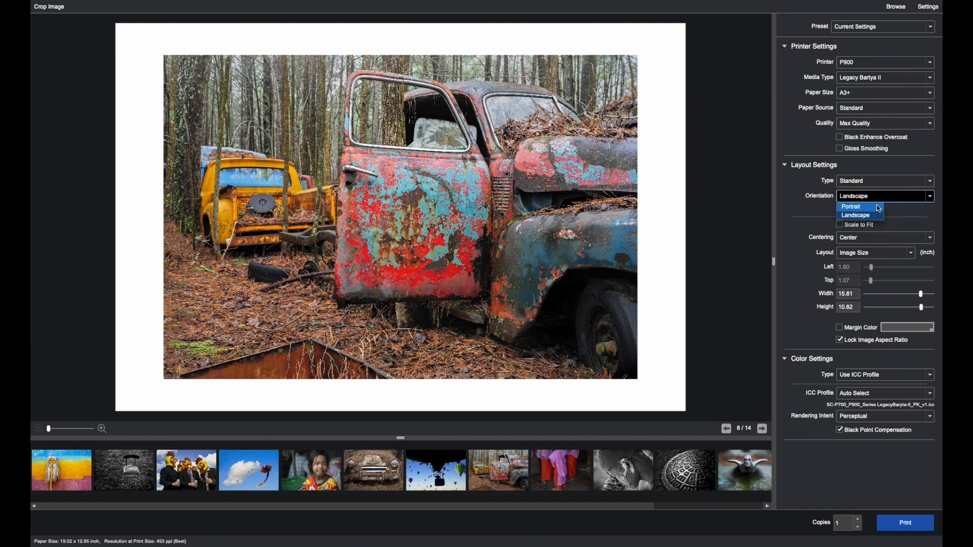
{"action": "left_click", "coordinate": [851, 207]}
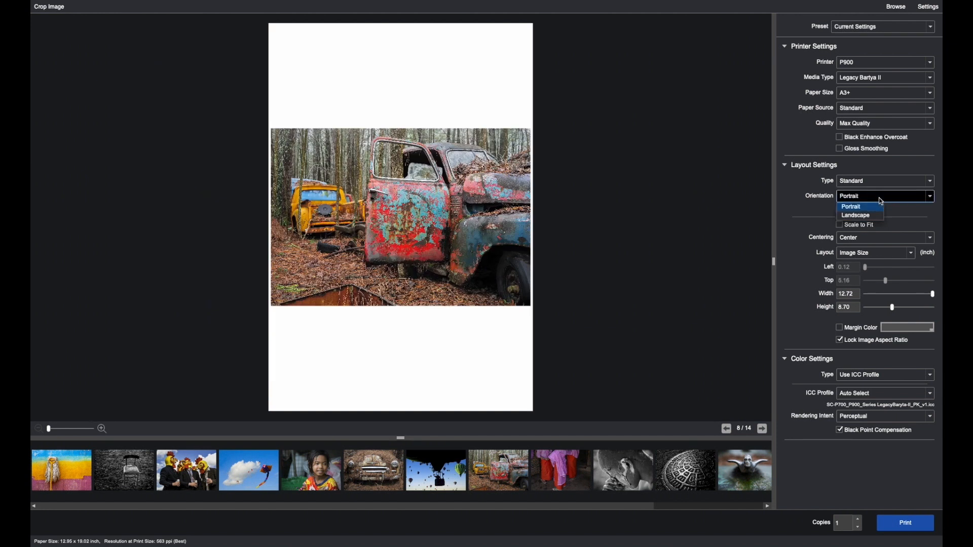
{"action": "left_click", "coordinate": [855, 216]}
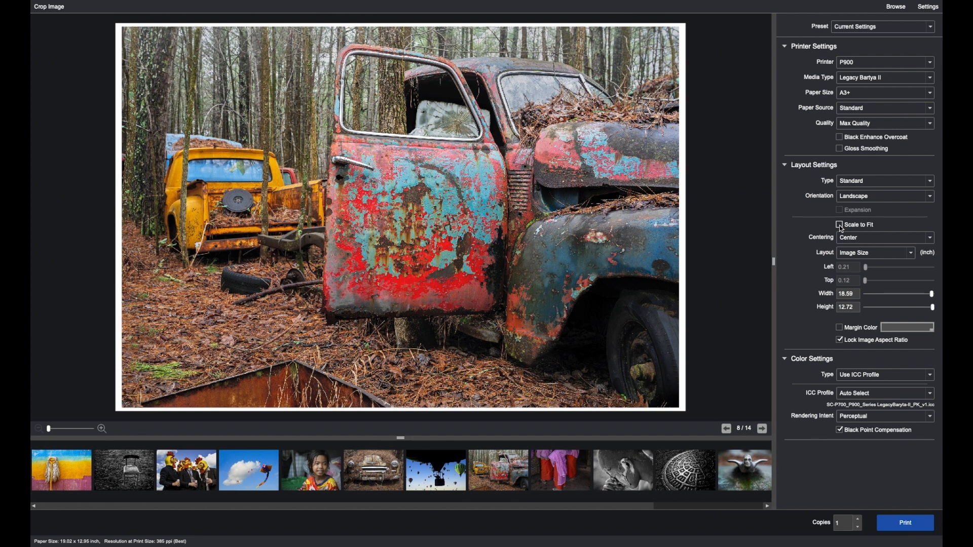
Toggle Scale to Fit on and off, then resize the truck photo to 16.34 × 11.18 inches.
{"action": "left_click", "coordinate": [840, 225]}
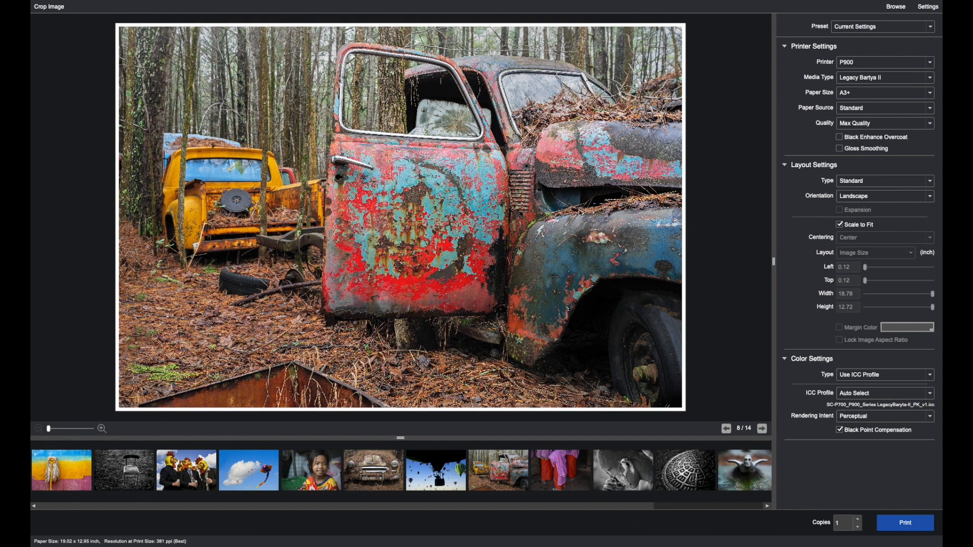
{"action": "mouse_move", "coordinate": [860, 231]}
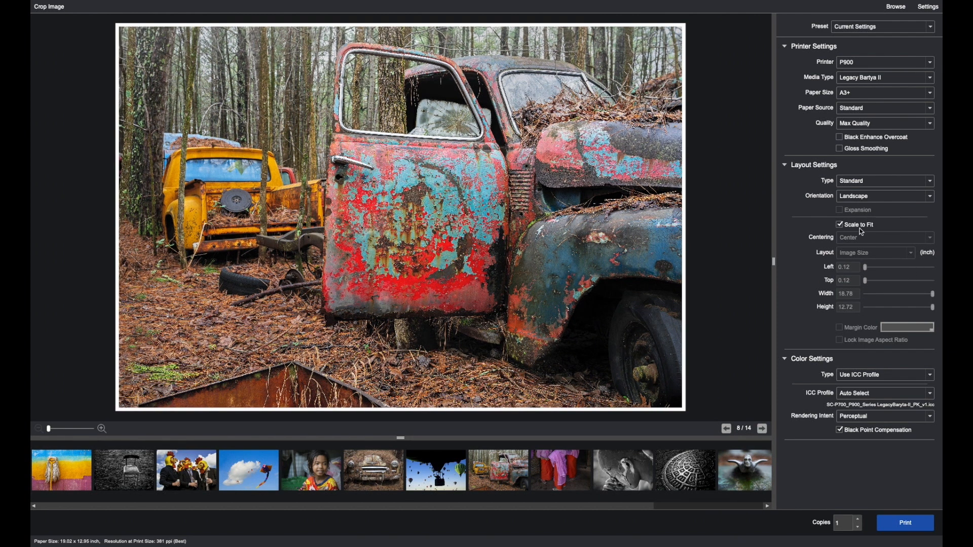
{"action": "left_click", "coordinate": [840, 224]}
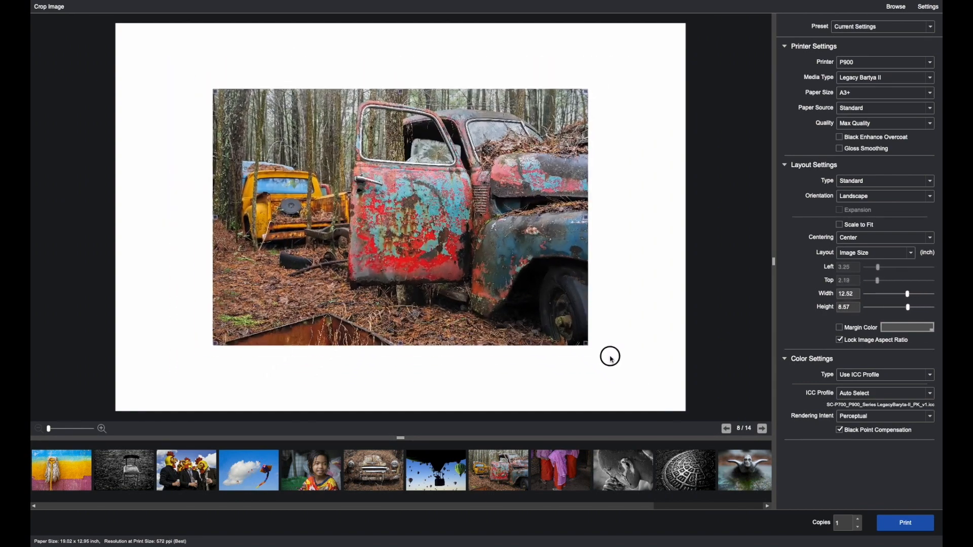
{"action": "left_click_drag", "start_coordinate": [588, 342], "coordinate": [602, 355]}
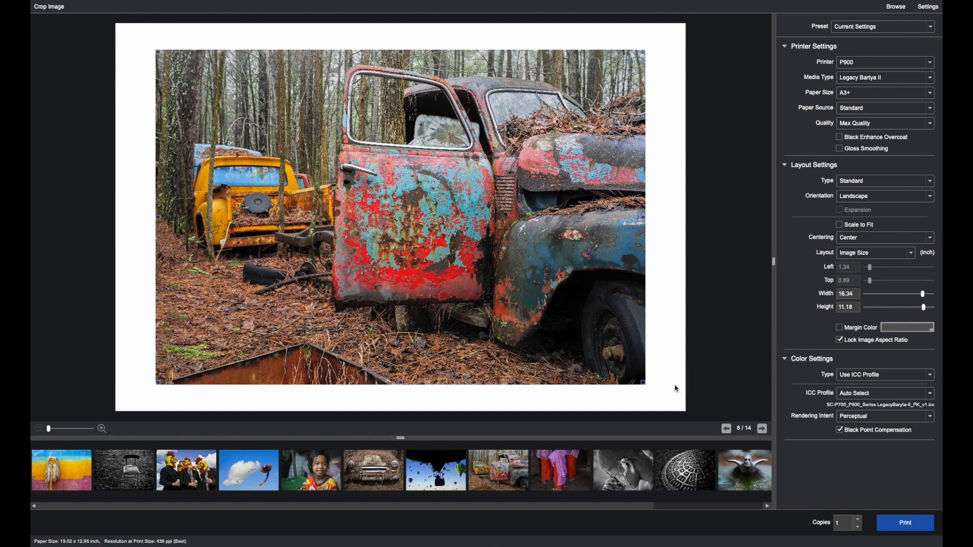
{"action": "mouse_move", "coordinate": [882, 237]}
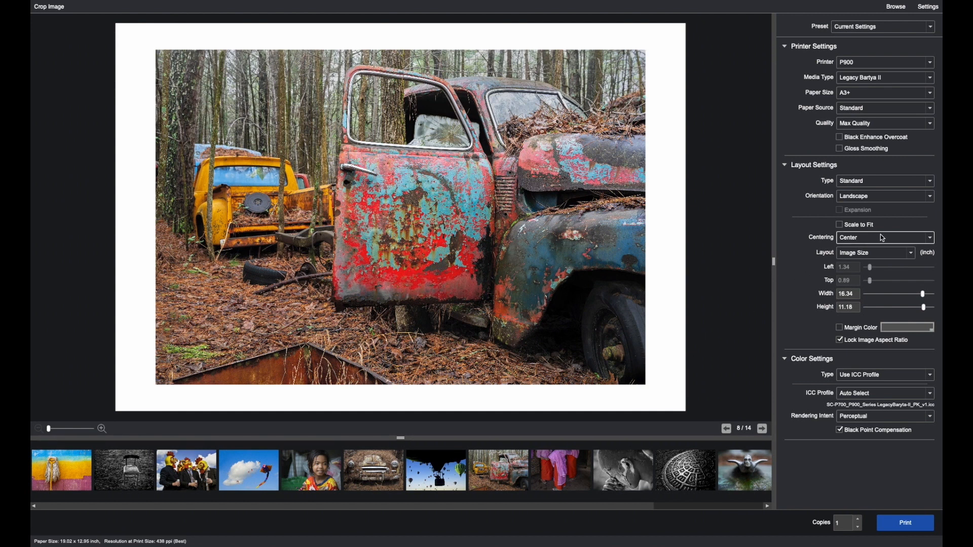
{"action": "mouse_move", "coordinate": [884, 243]}
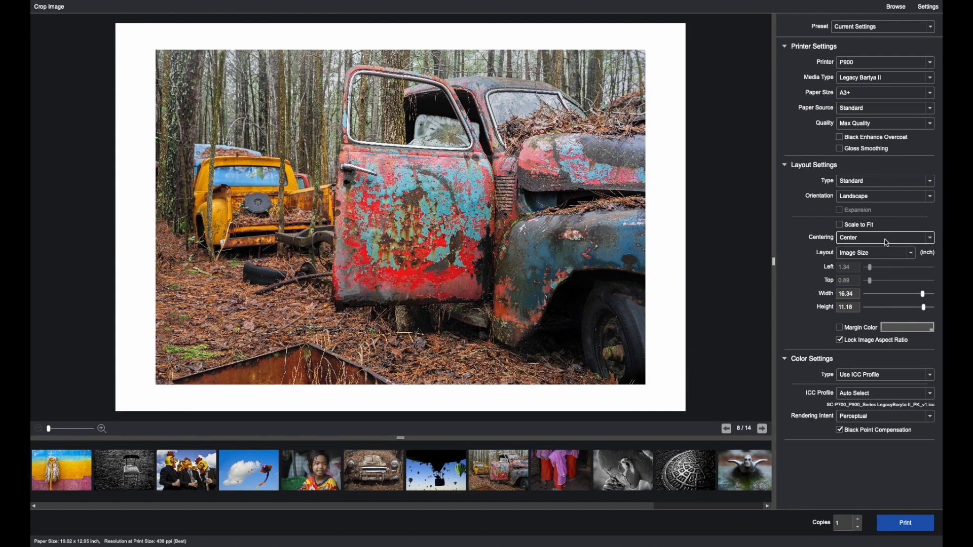
Try vertical-only centering, then center the truck photo horizontally only.
{"action": "left_click", "coordinate": [883, 237]}
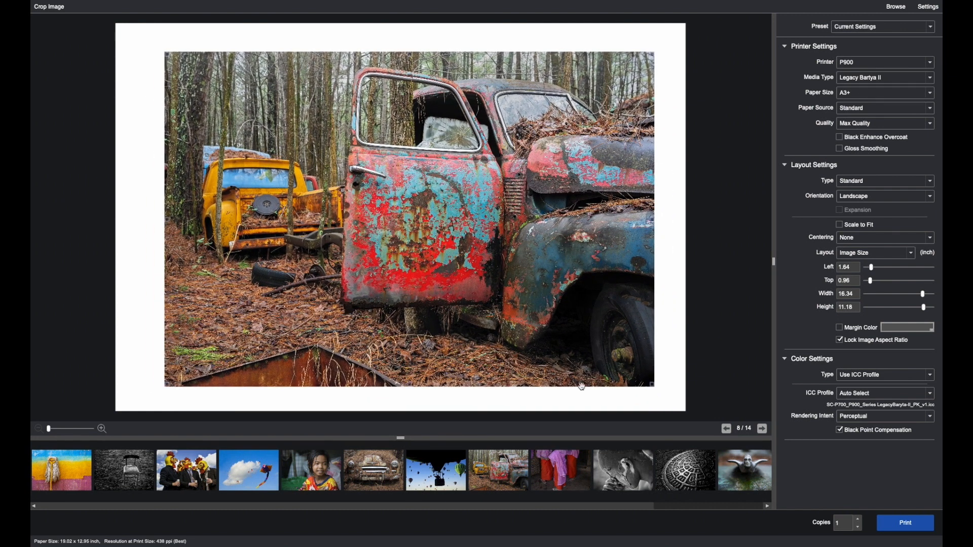
{"action": "left_click", "coordinate": [884, 237]}
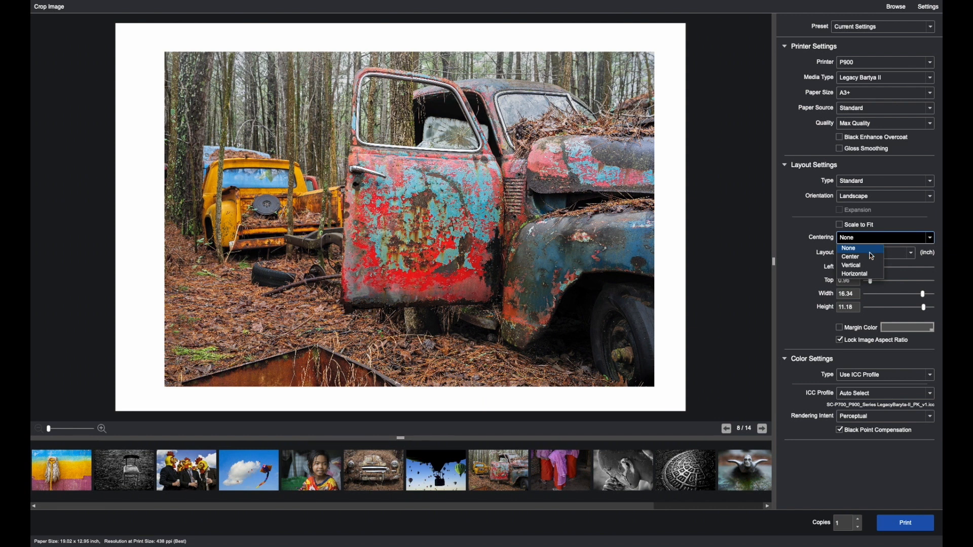
{"action": "left_click", "coordinate": [851, 265]}
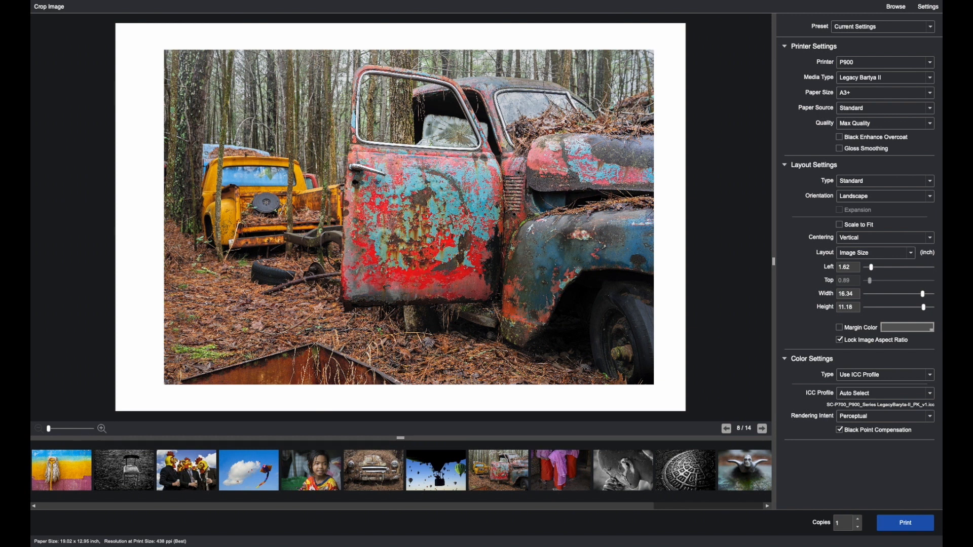
{"action": "left_click", "coordinate": [884, 238]}
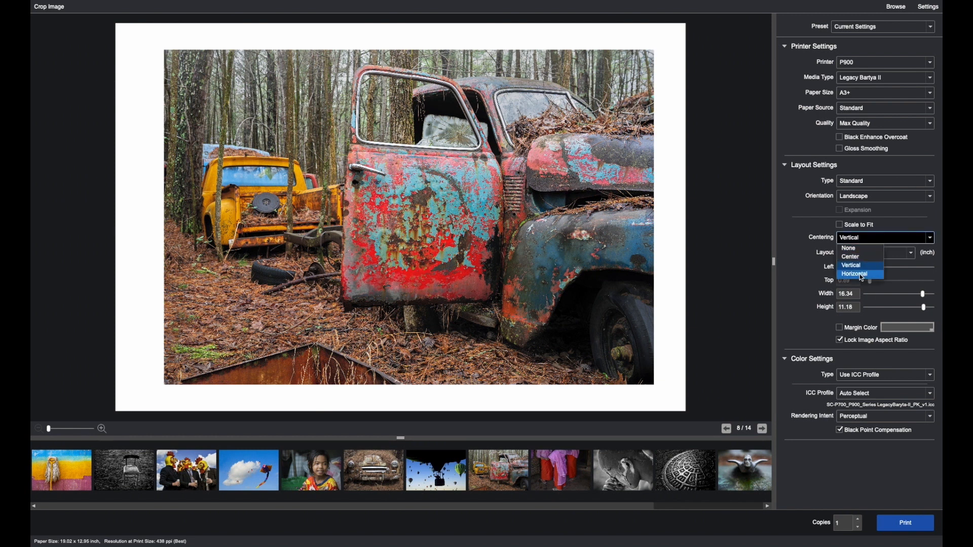
{"action": "left_click", "coordinate": [855, 274]}
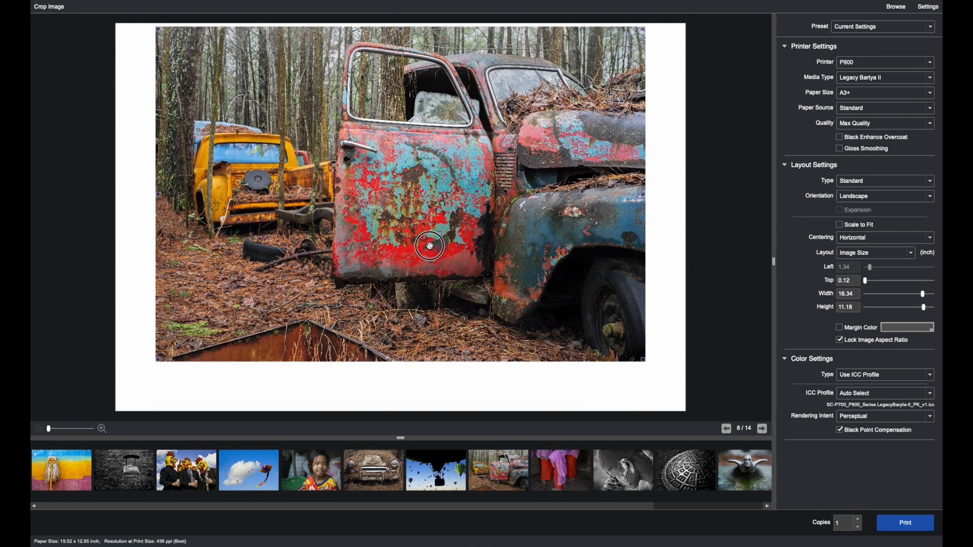
{"action": "mouse_move", "coordinate": [434, 259]}
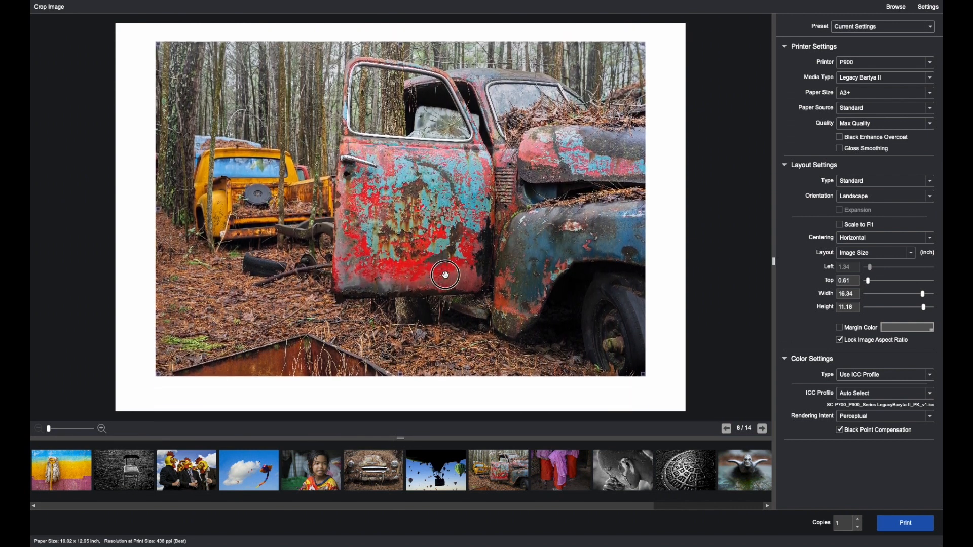
Switch the layout to Margins and set centering to None.
{"action": "left_click", "coordinate": [884, 238]}
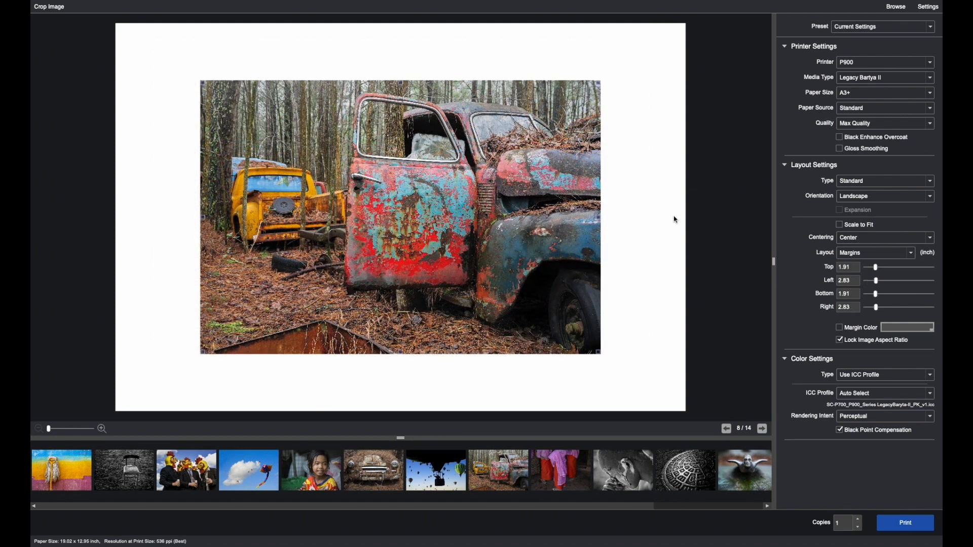
{"action": "mouse_move", "coordinate": [705, 266]}
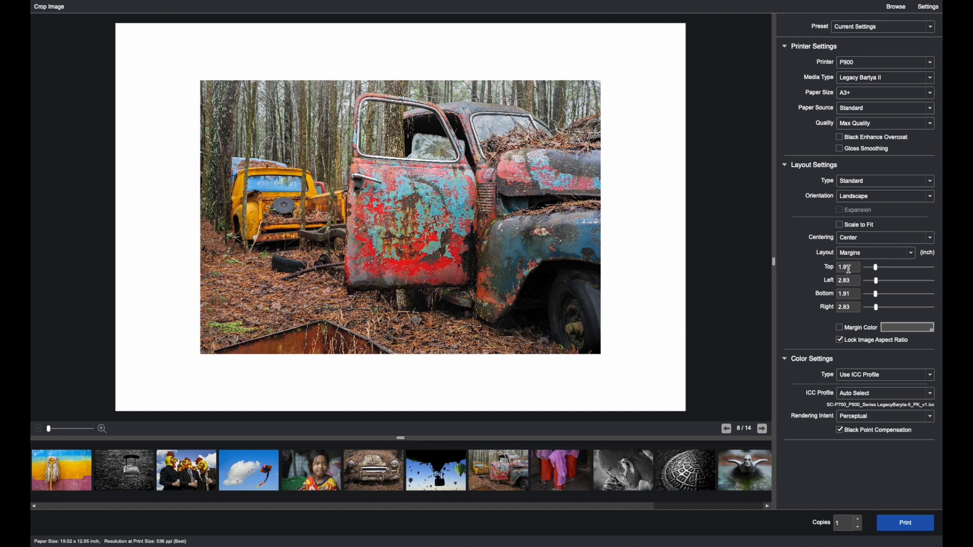
{"action": "left_click", "coordinate": [885, 238]}
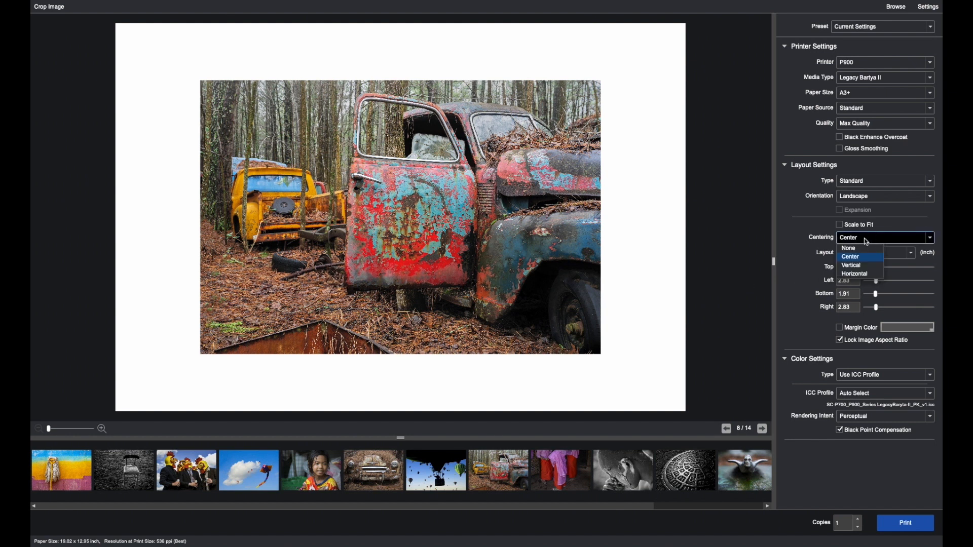
{"action": "left_click", "coordinate": [848, 238]}
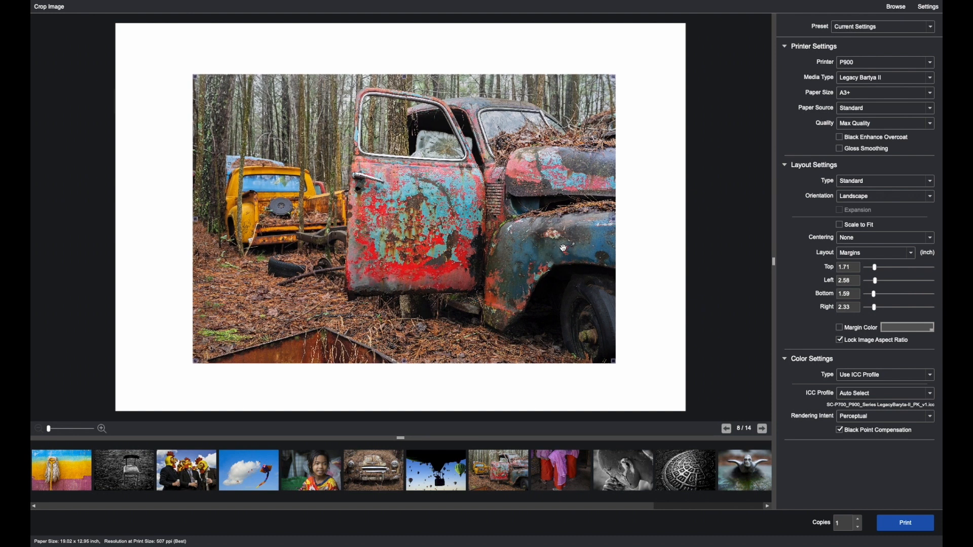
Return the layout to Image Size and enable the Margin Color fill.
{"action": "left_click", "coordinate": [884, 237]}
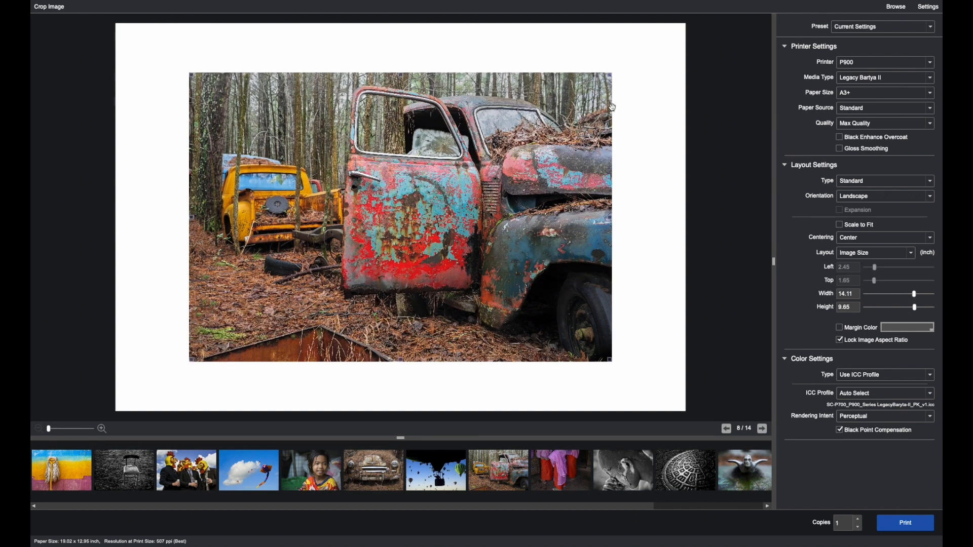
{"action": "mouse_move", "coordinate": [824, 332]}
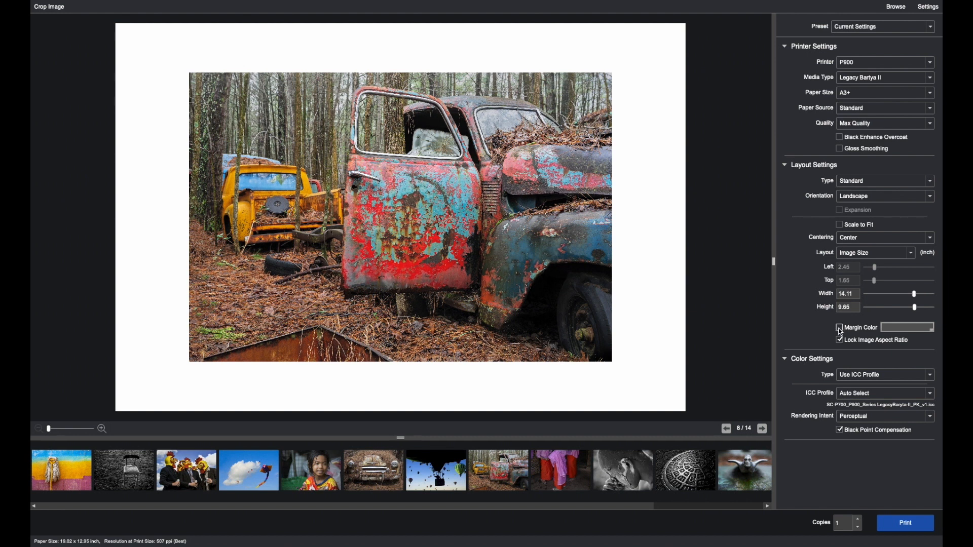
{"action": "left_click", "coordinate": [840, 327]}
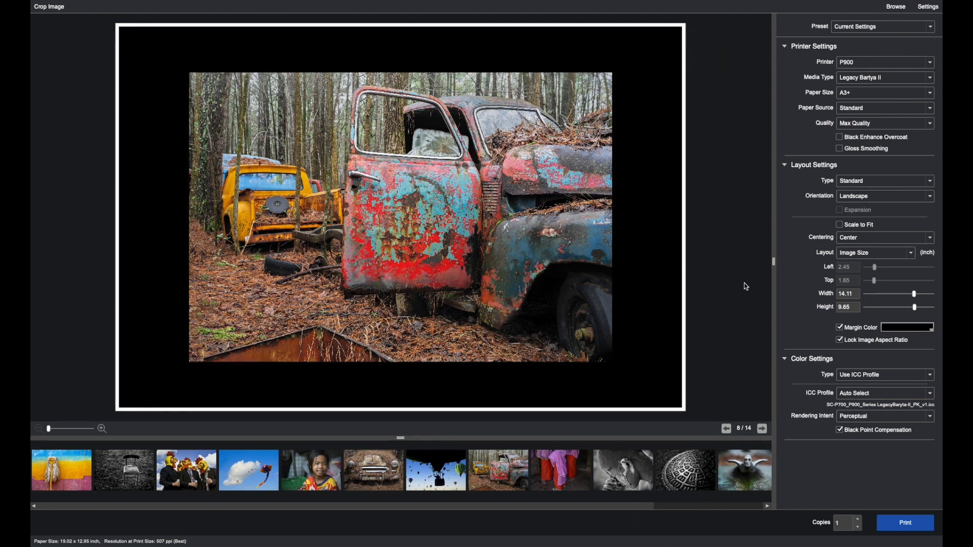
Try purple and grey margin colours, then confirm white.
{"action": "left_click", "coordinate": [907, 327]}
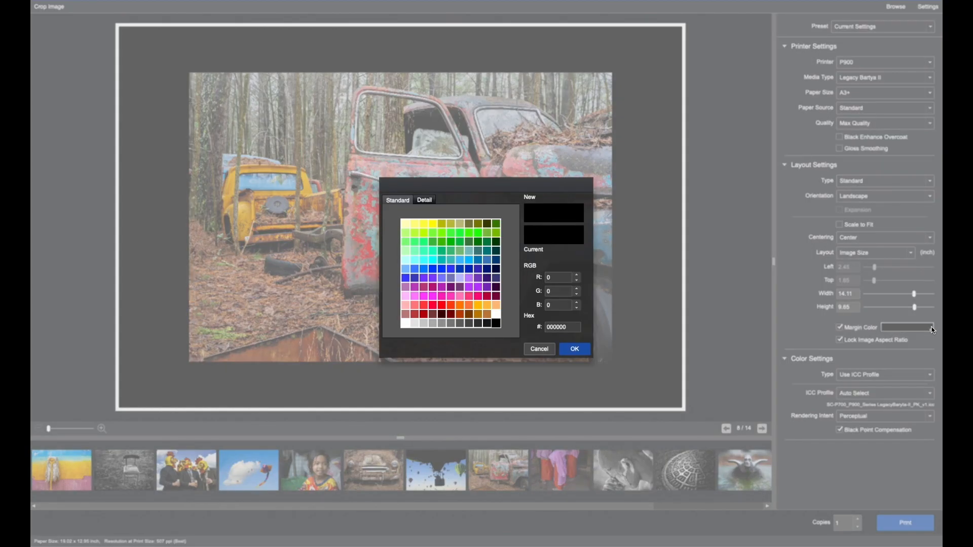
{"action": "left_click", "coordinate": [439, 295]}
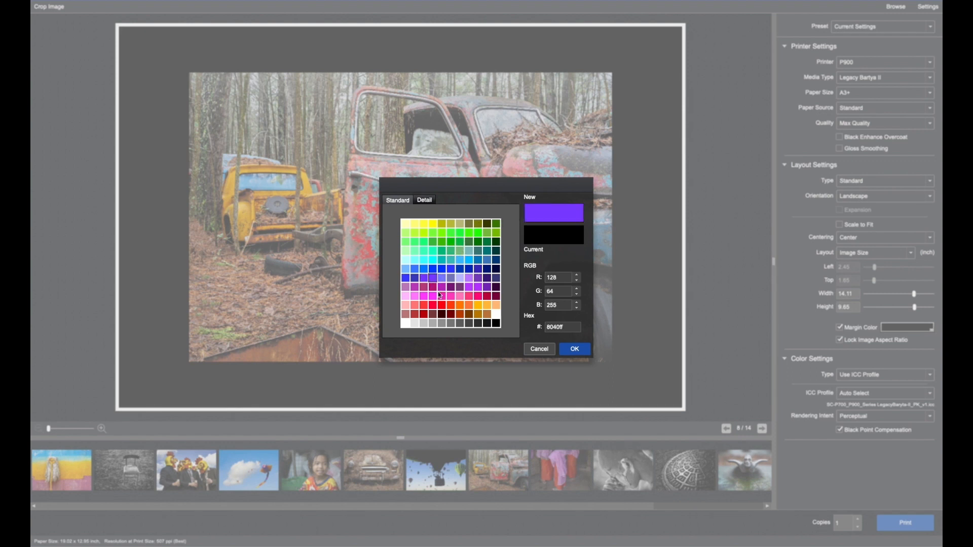
{"action": "left_click", "coordinate": [495, 323]}
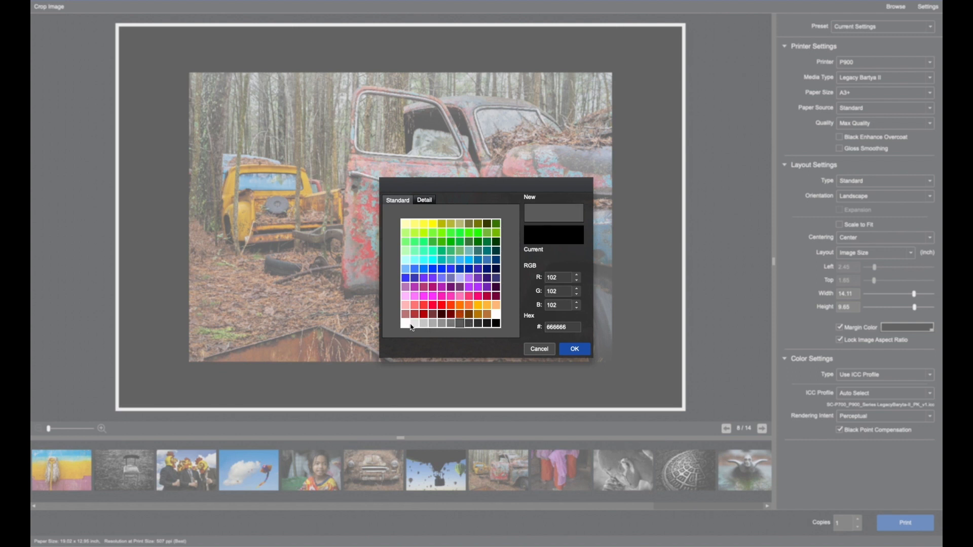
{"action": "left_click", "coordinate": [405, 323]}
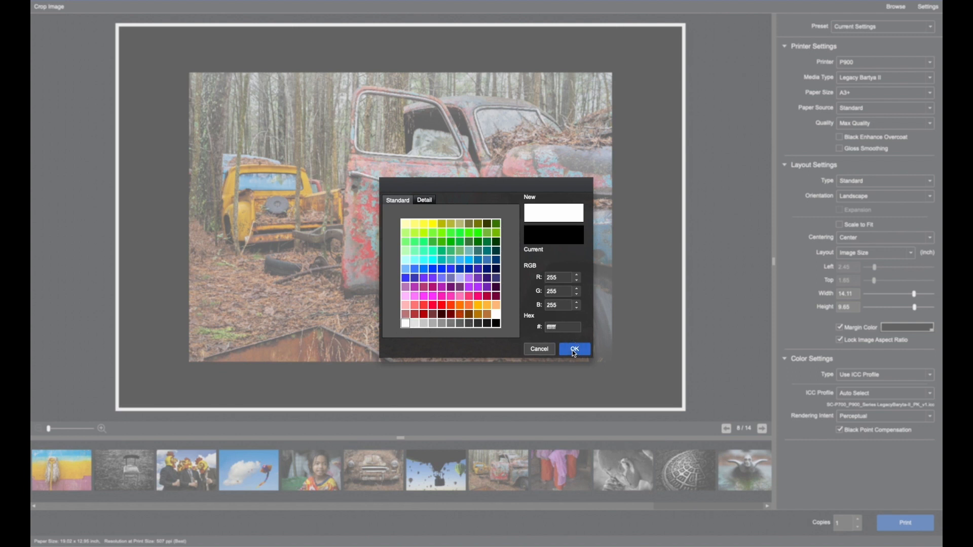
{"action": "left_click", "coordinate": [572, 349]}
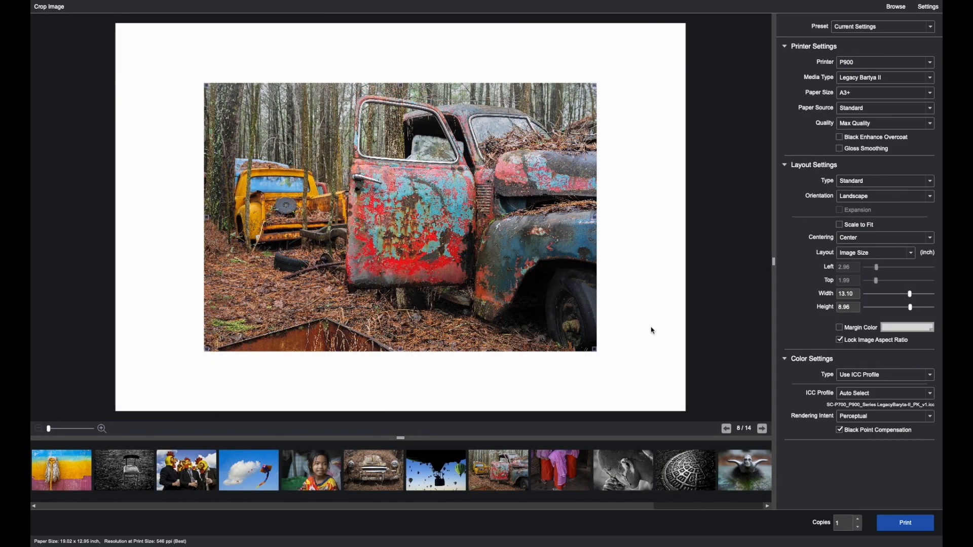
{"action": "mouse_move", "coordinate": [682, 327]}
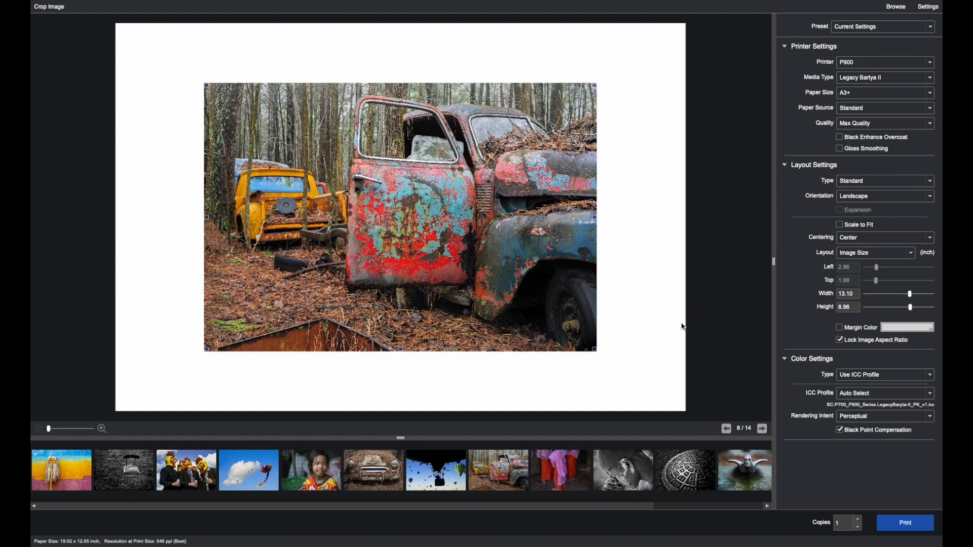
{"action": "mouse_move", "coordinate": [685, 224]}
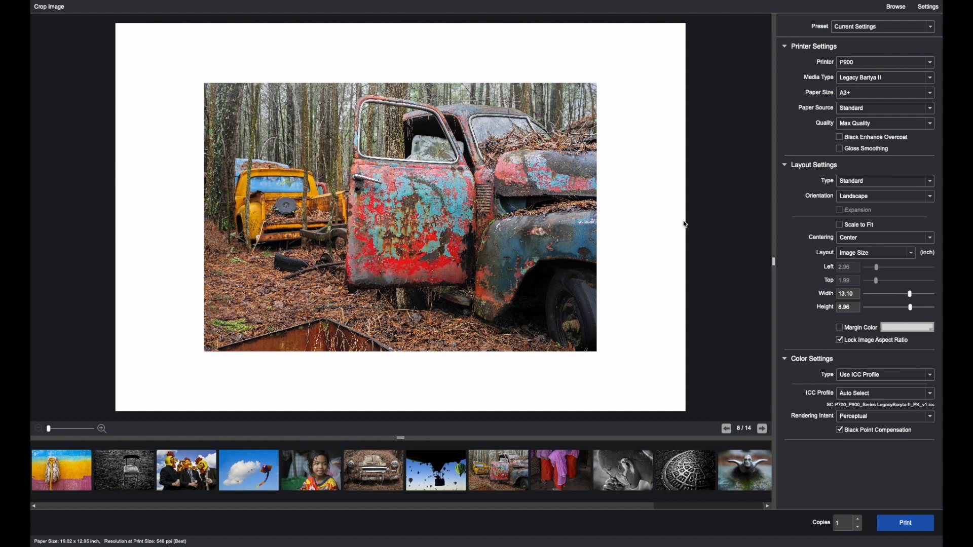
{"action": "mouse_move", "coordinate": [561, 208]}
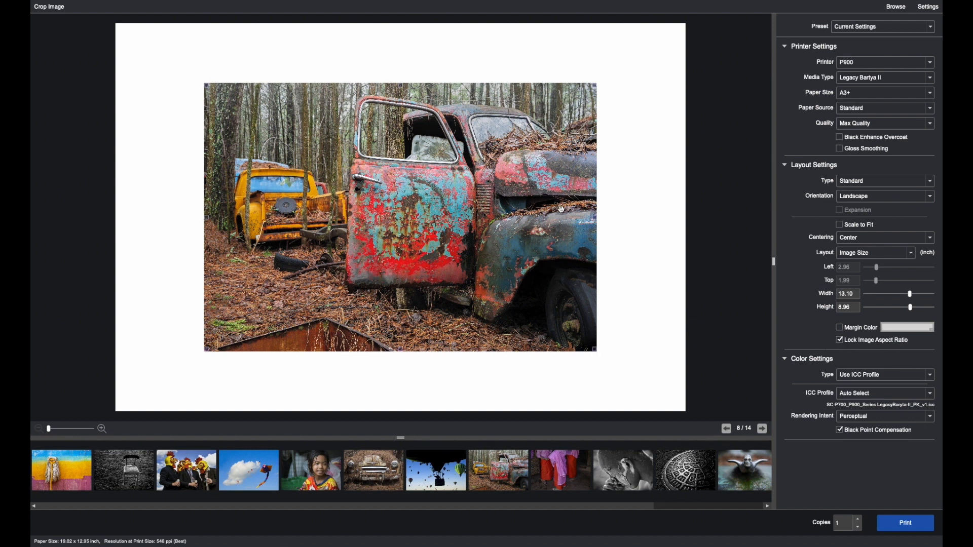
{"action": "mouse_move", "coordinate": [577, 196]}
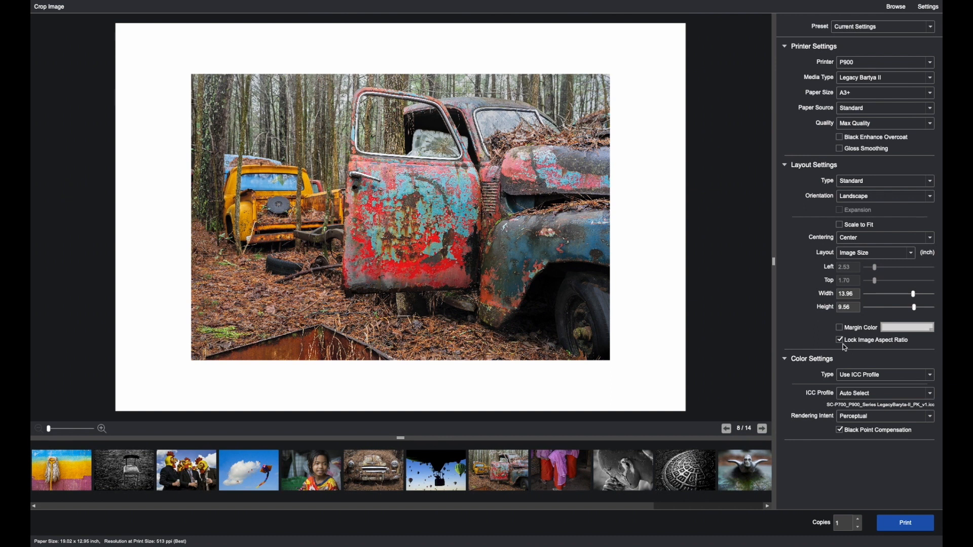
Unlock the aspect ratio of the 13.96 × 9.56 inch photo.
{"action": "left_click", "coordinate": [840, 340]}
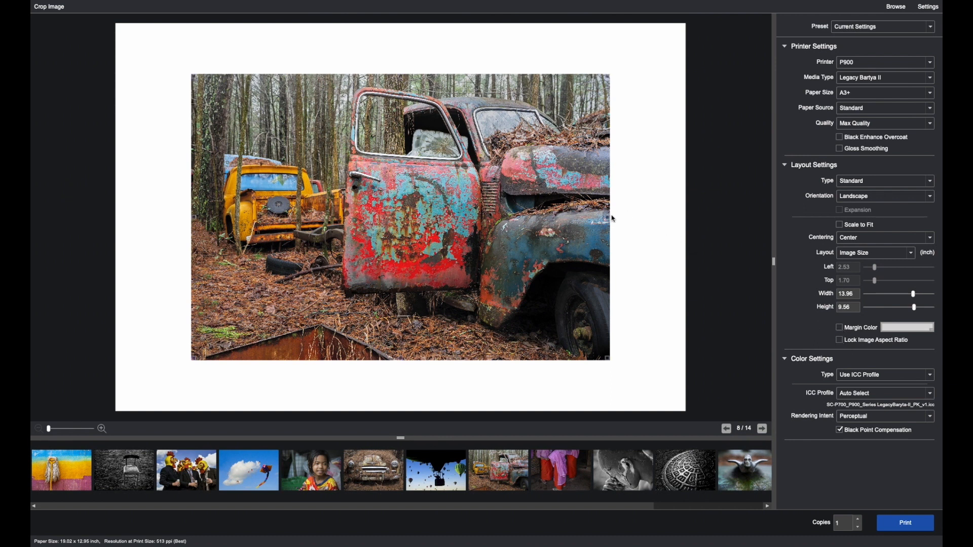